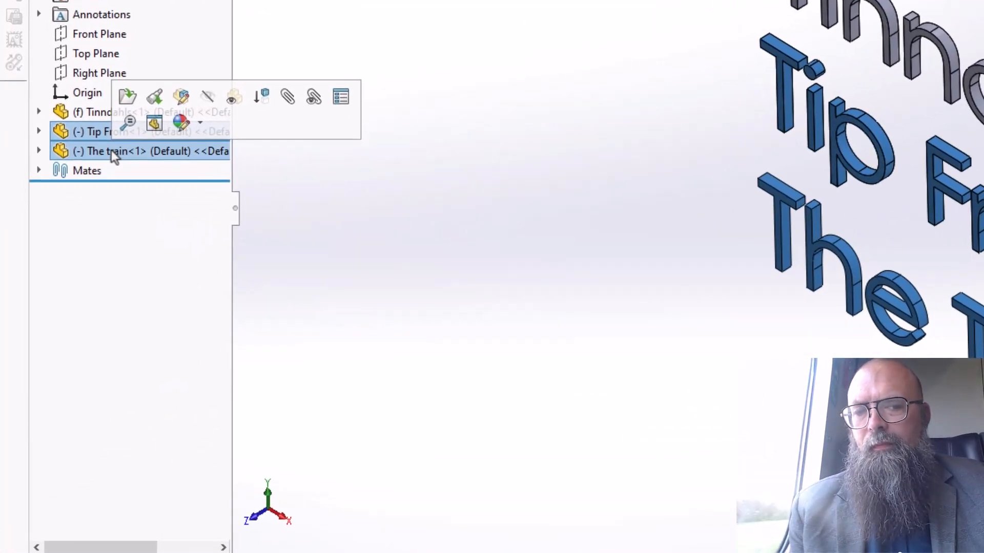
# - Reach Form New Subassembly from the context menu of the selected Tip From and The train parts
pyautogui.rightClick(115, 152)
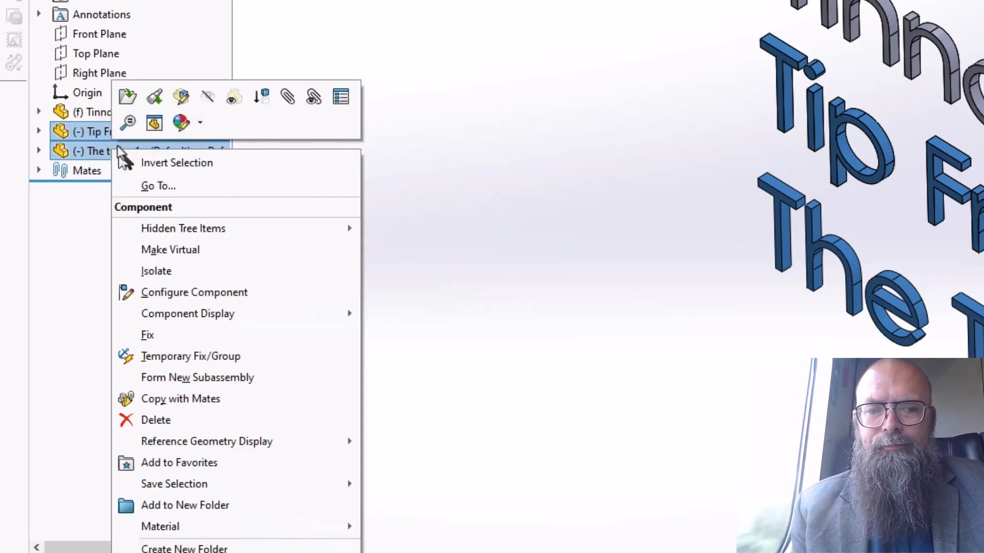
pyautogui.moveTo(216, 377)
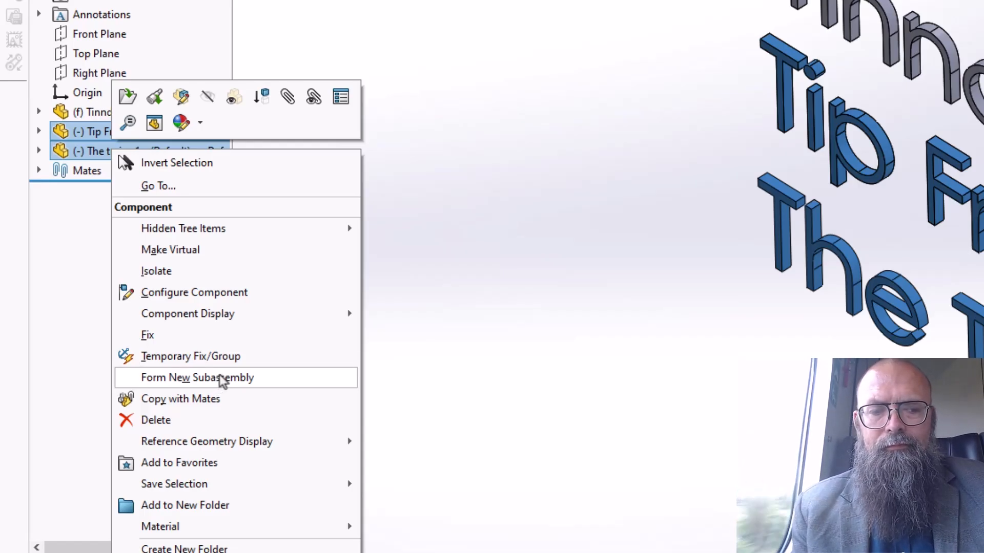
pyautogui.click(196, 377)
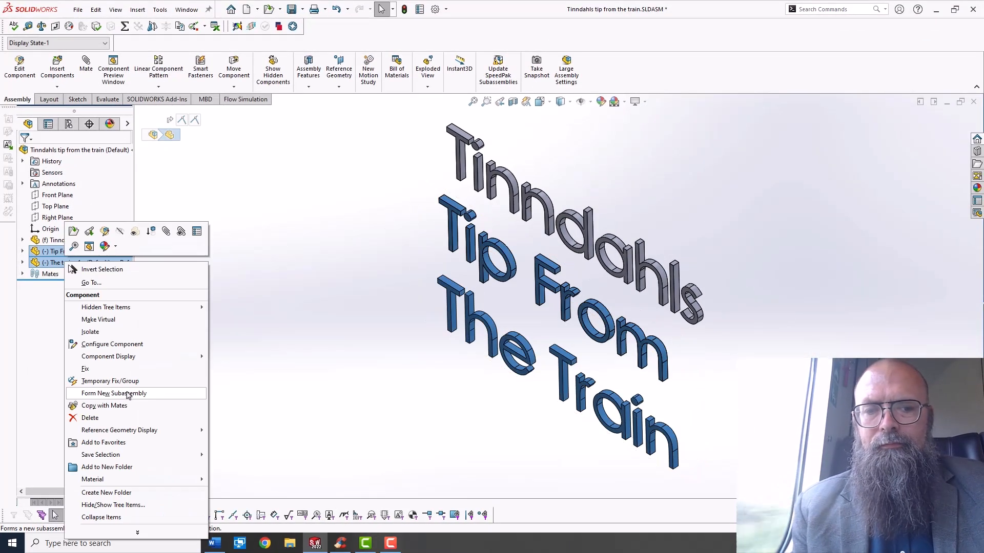
# - Form a new subassembly from the two parts, saved externally as 'Tip from the train'
pyautogui.click(113, 394)
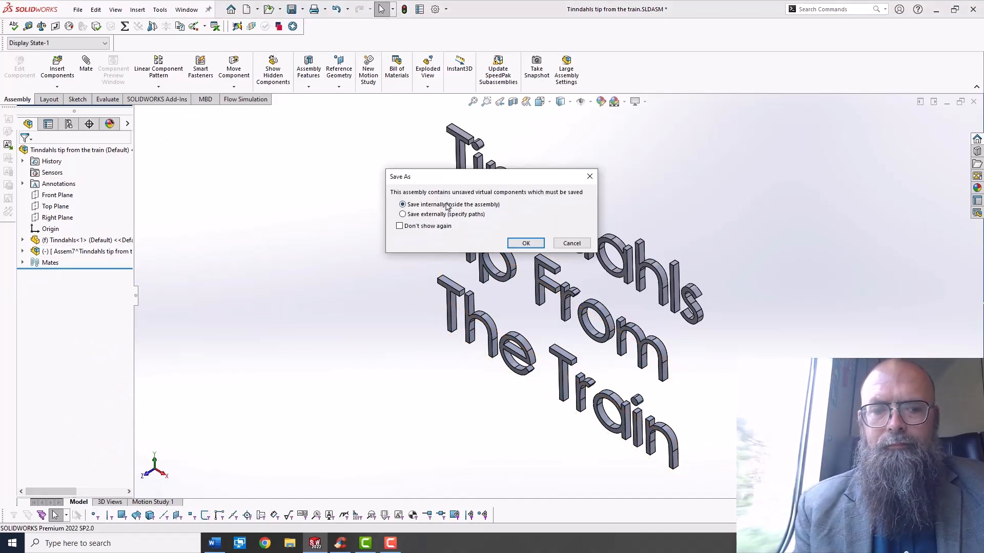
pyautogui.click(401, 214)
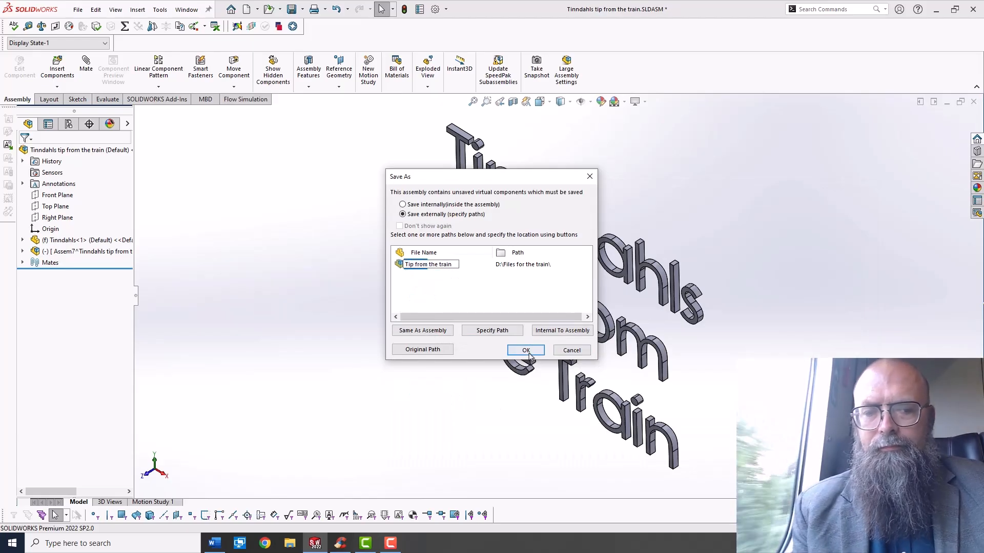
pyautogui.click(526, 350)
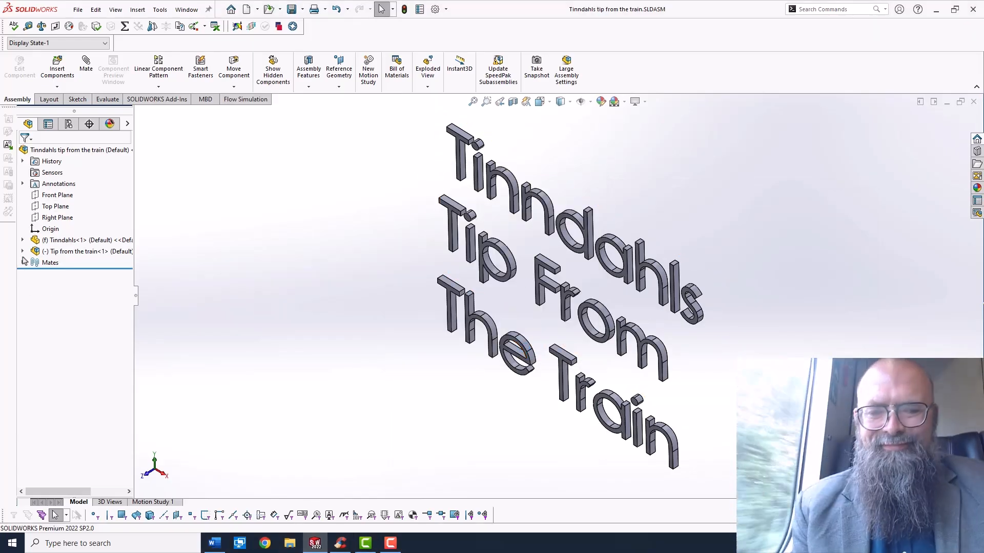
# - Drag Tinndahls into the expanded subassembly and Tip From out to the top-level assembly
pyautogui.click(89, 240)
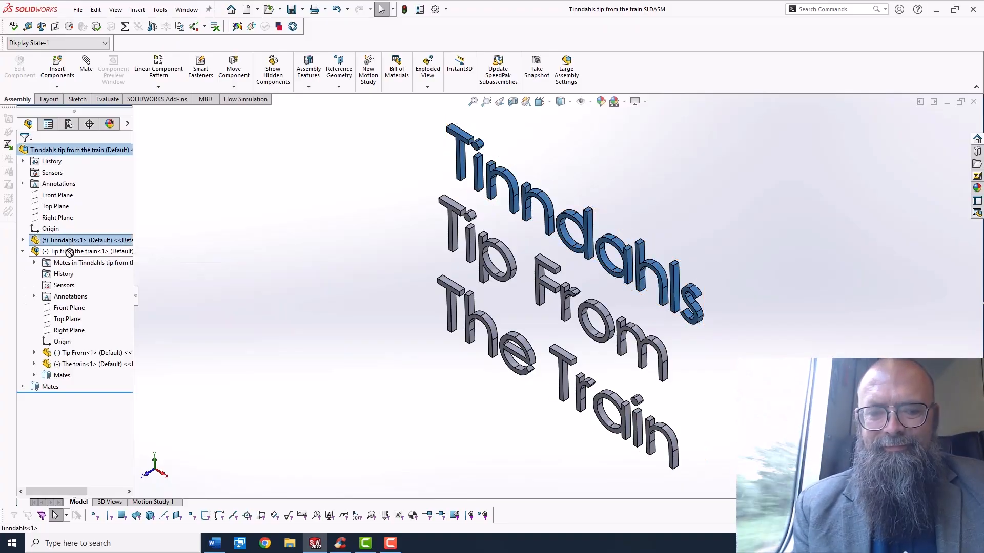
pyautogui.click(88, 330)
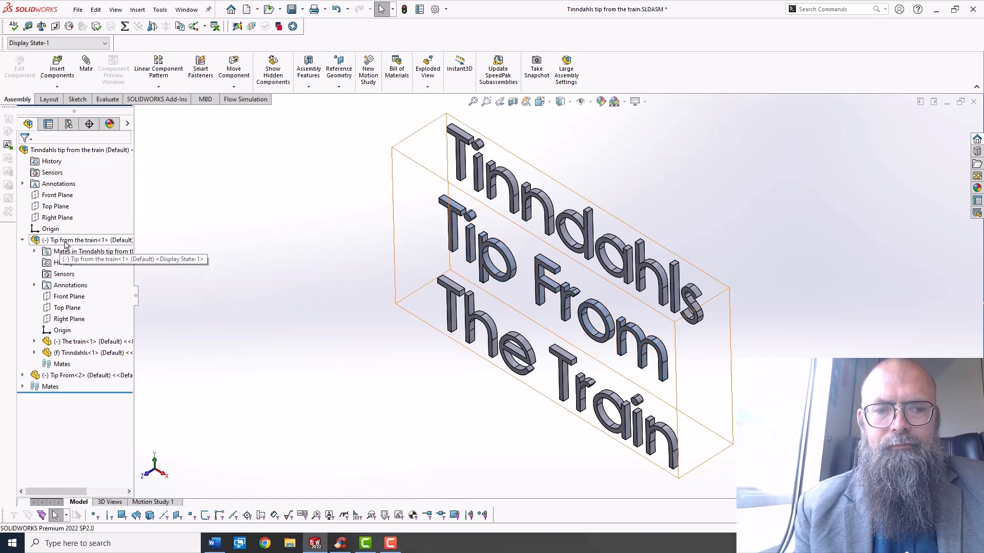
# - Dissolve the 'Tip from the train' subassembly, then check its saved file in File Explorer
pyautogui.rightClick(65, 240)
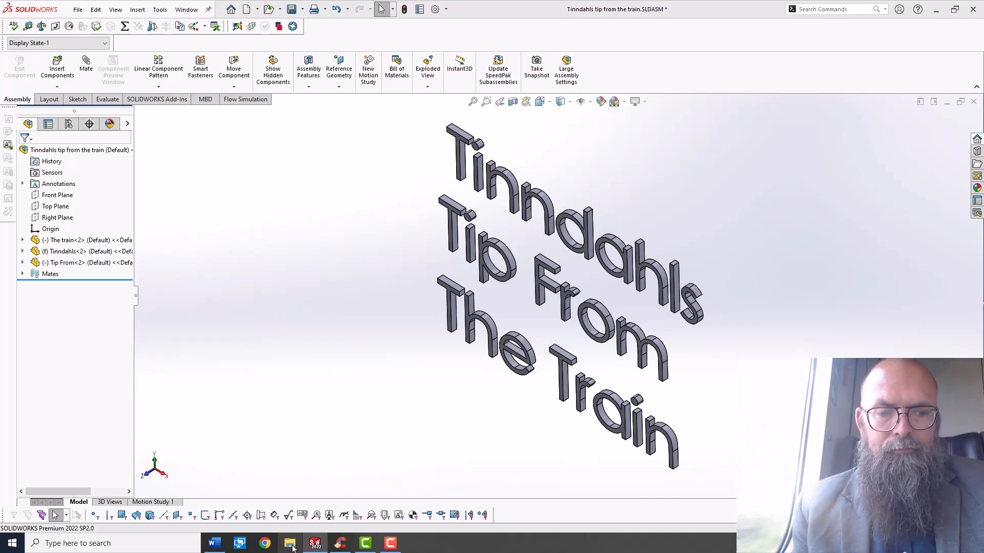
pyautogui.click(290, 543)
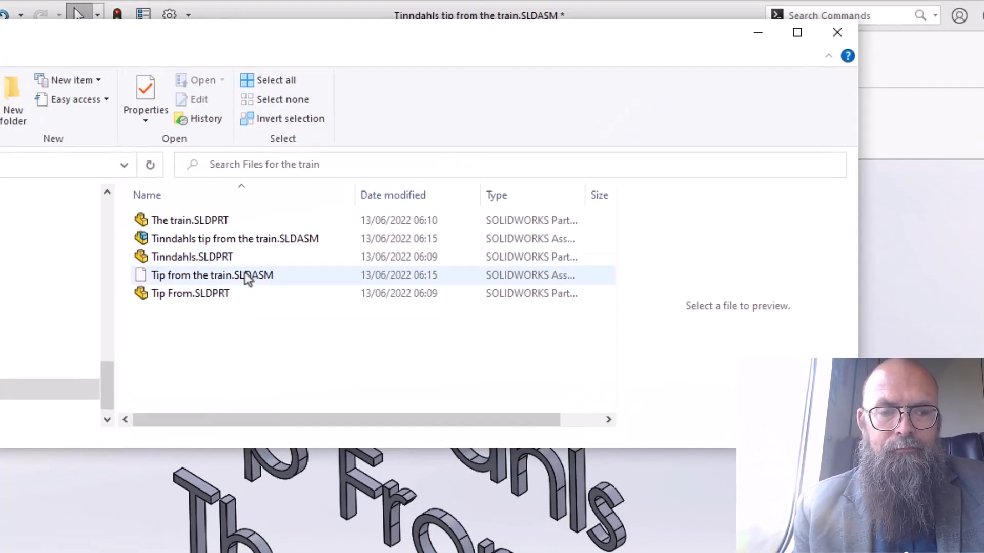
pyautogui.moveTo(244, 286)
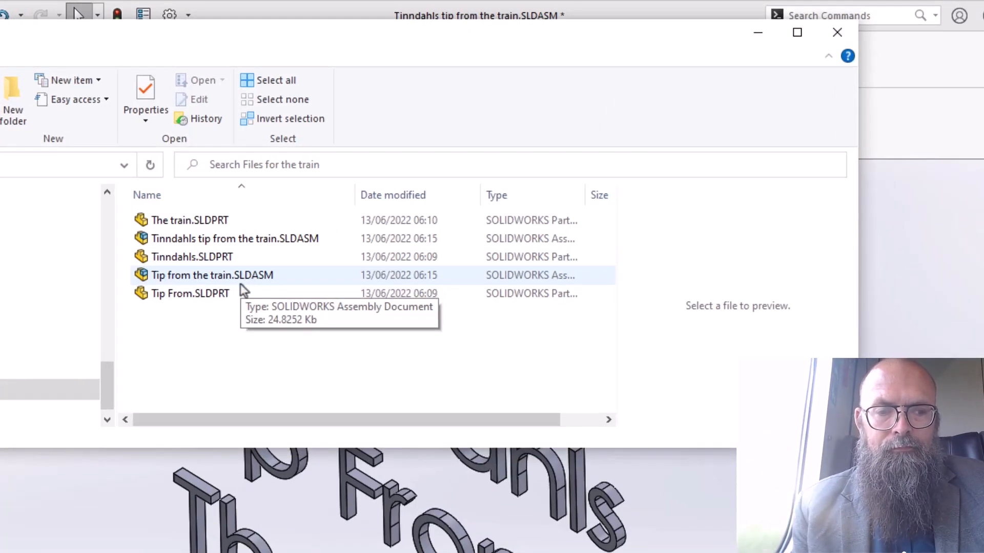